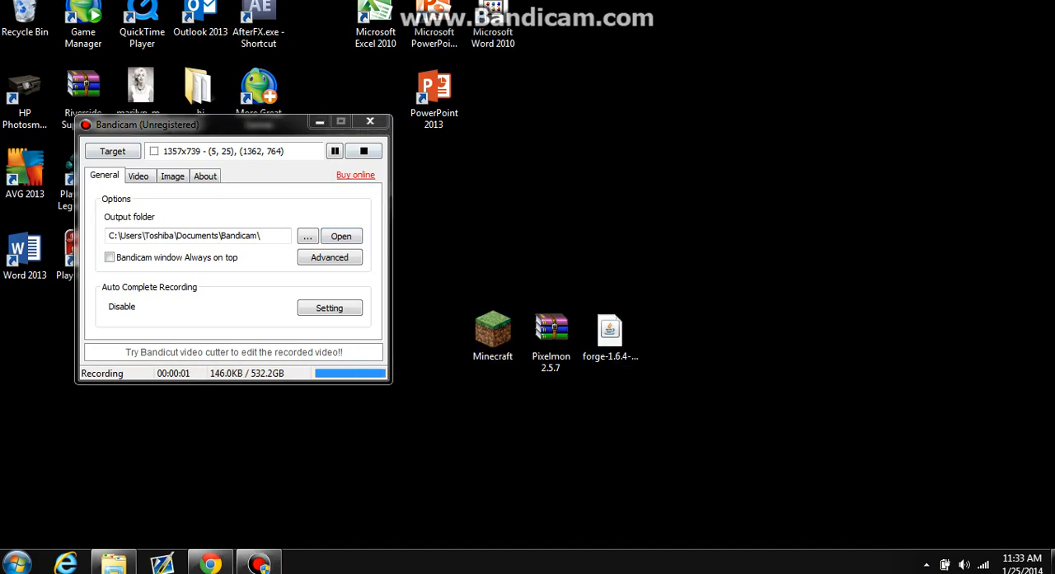
Launch the Minecraft Launcher from its desktop shortcut
click(369, 122)
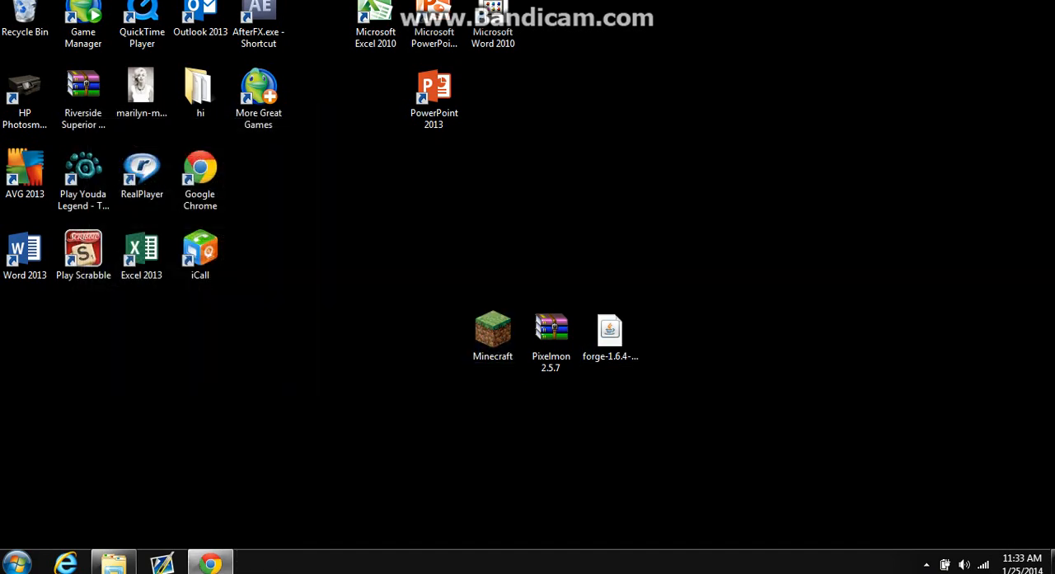
click(926, 564)
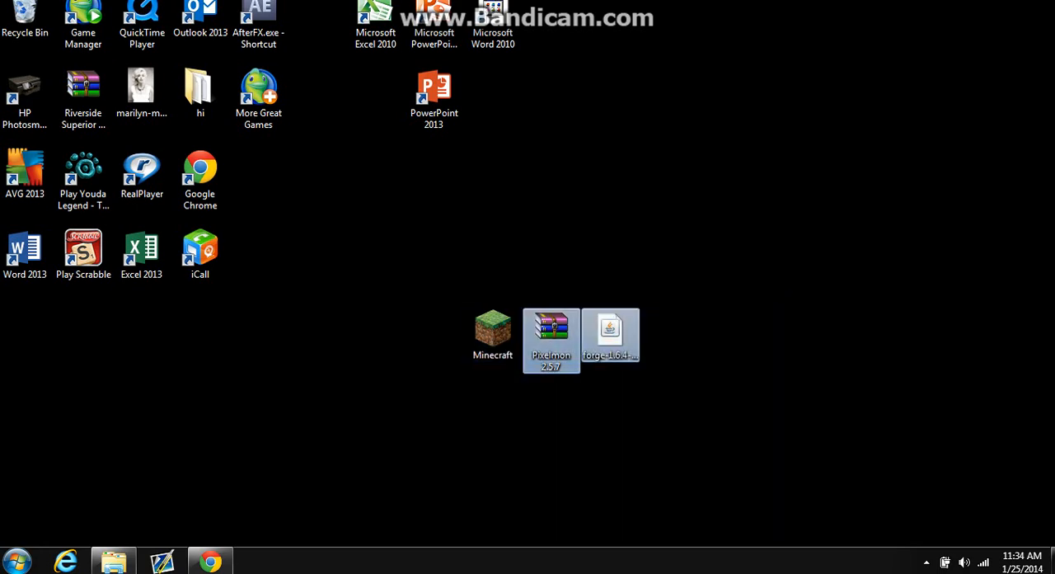
click(492, 333)
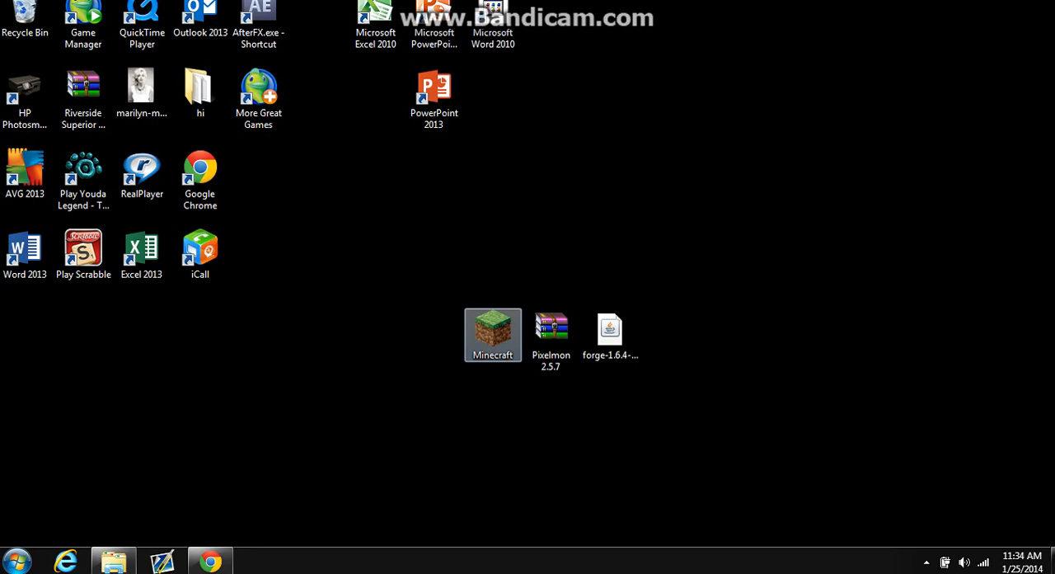
double_click(492, 334)
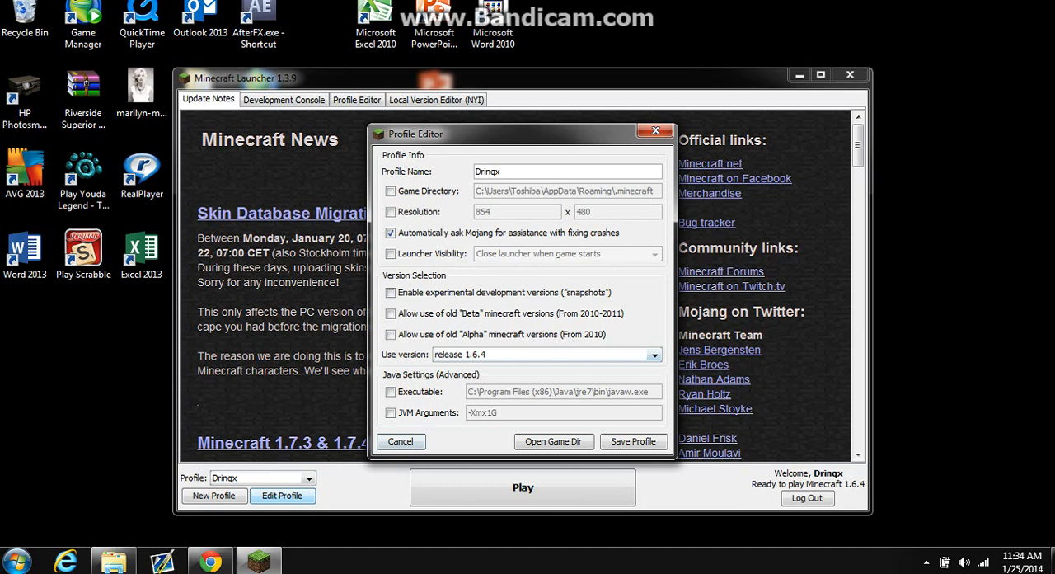
Keep the profile's game version at release 1.6.4 and save the profile
click(654, 354)
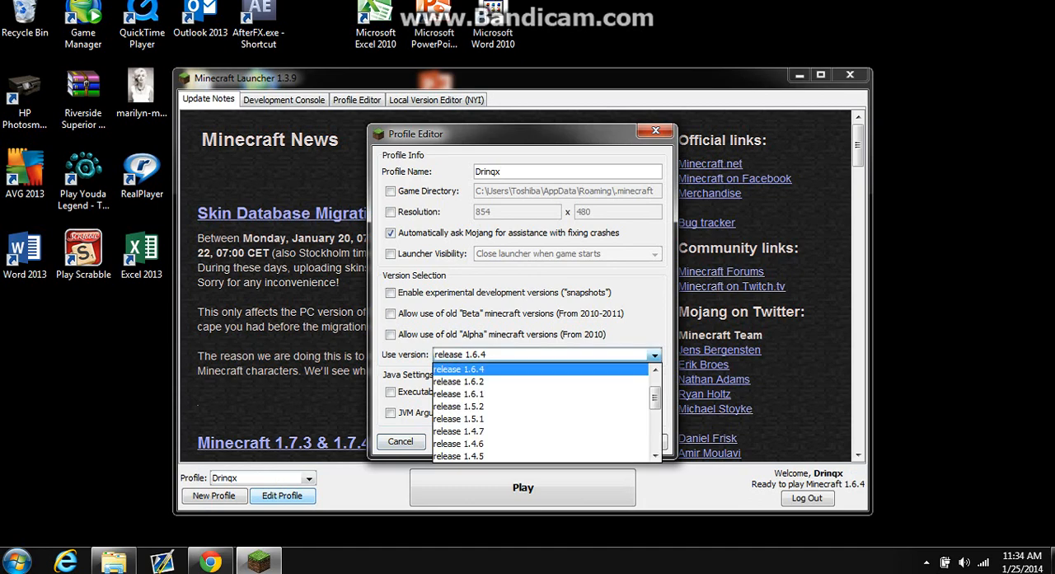
click(459, 368)
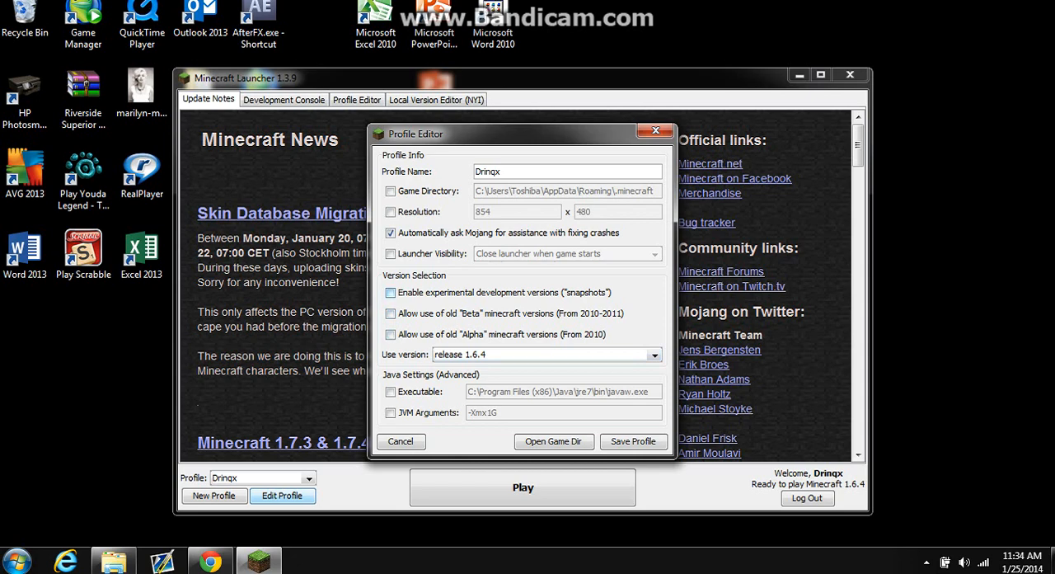
click(654, 353)
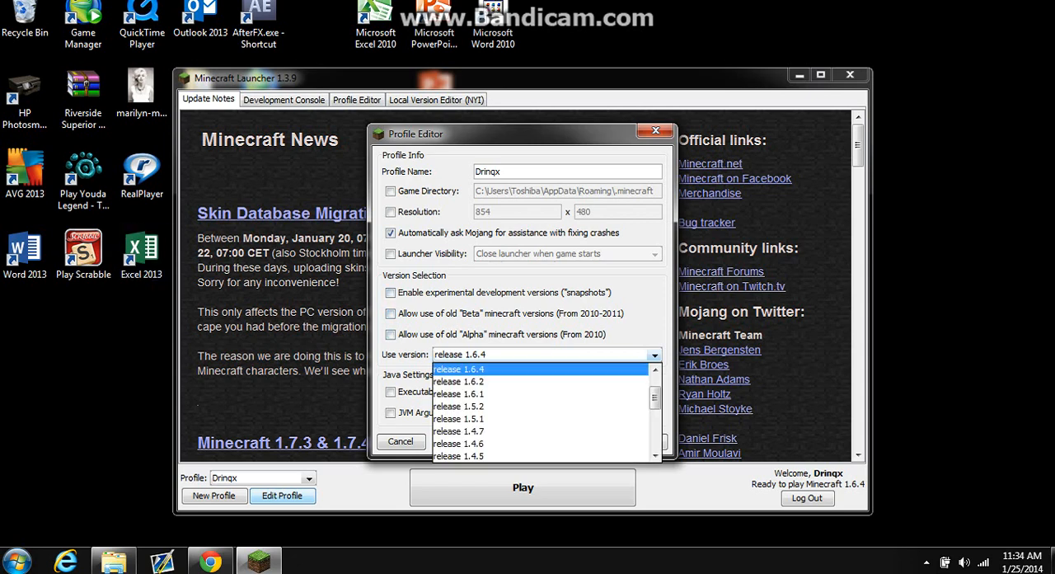
click(459, 368)
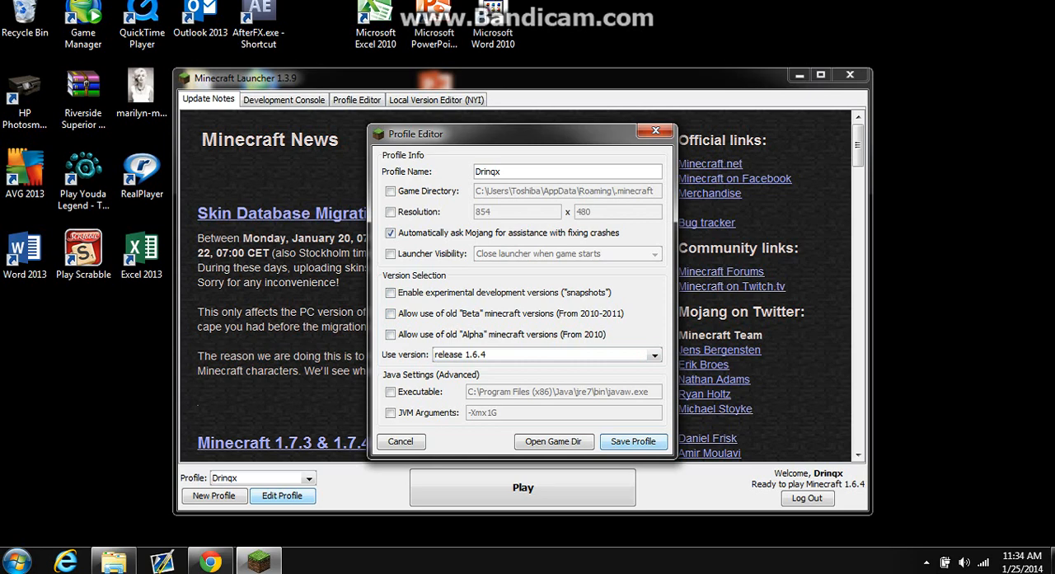
click(400, 440)
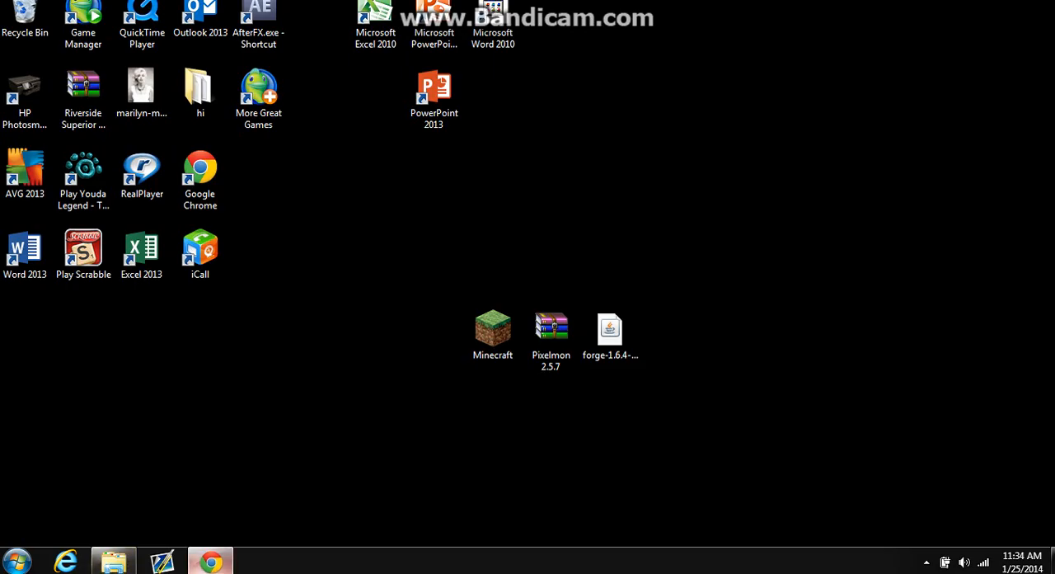
click(210, 560)
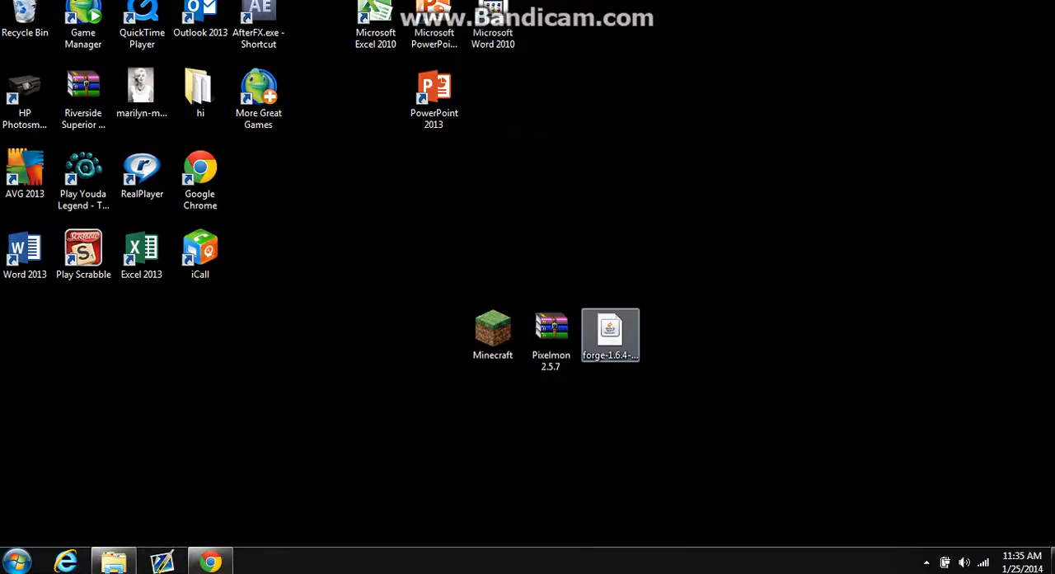
click(610, 333)
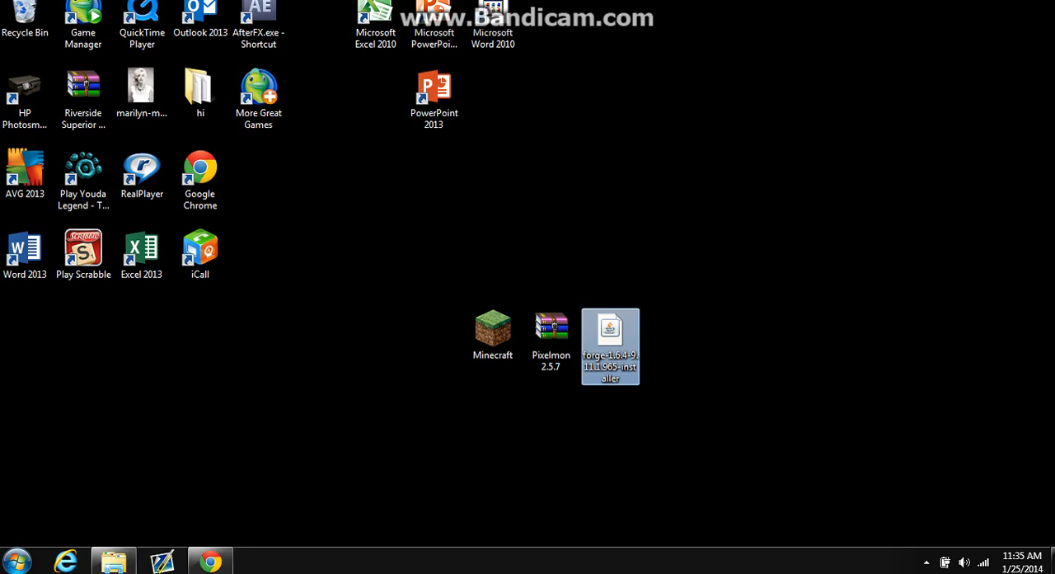
Run the Forge 9.11.1.965 installer and install the client into .minecraft
double_click(610, 346)
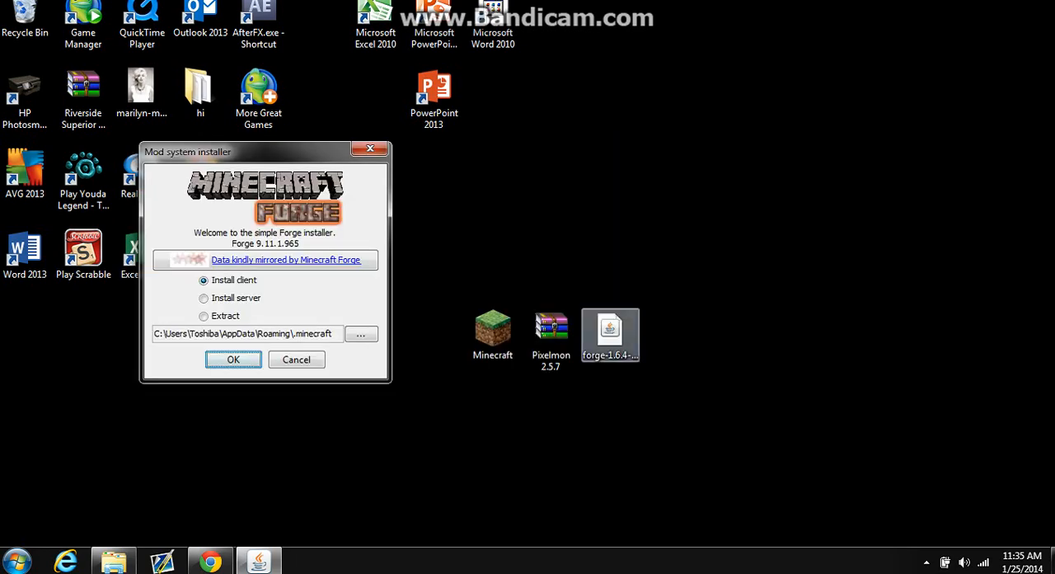
drag(264, 152, 517, 166)
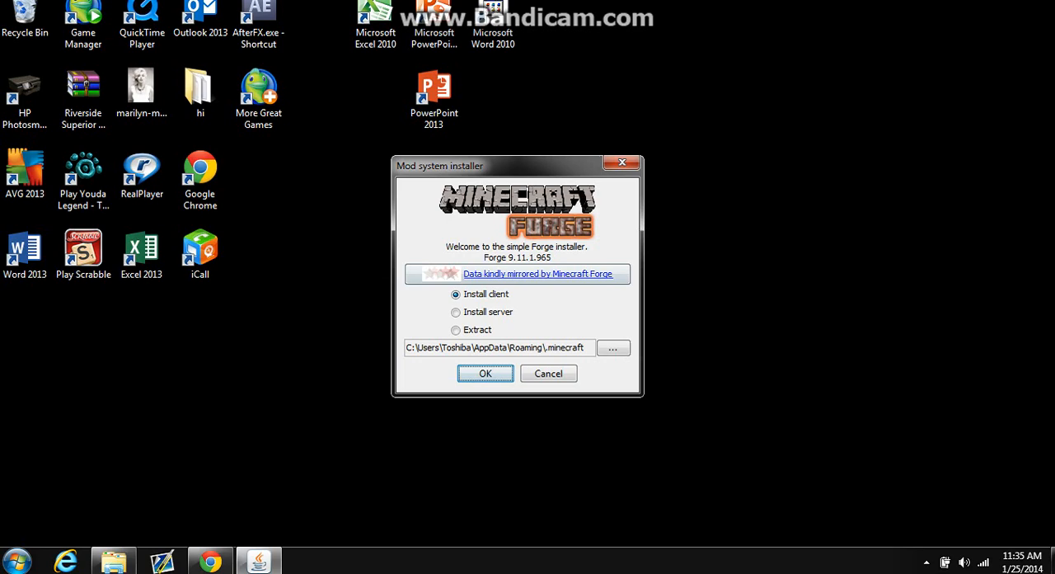
click(485, 373)
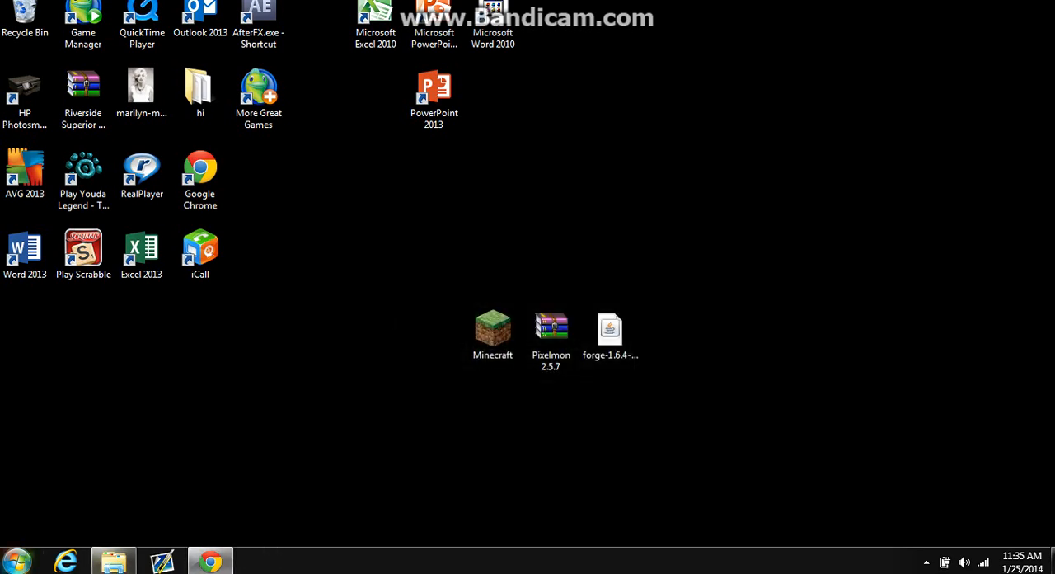
Open %appdata%\.minecraft\mods, confirm Pixelmon 2.5.7 and Rei's Minimap, then close Explorer
click(15, 559)
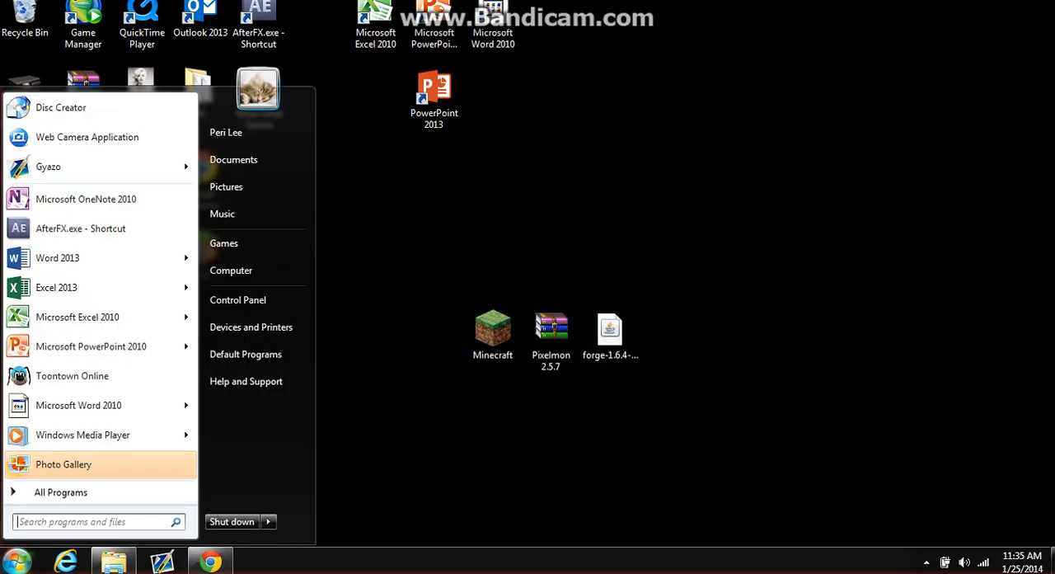
text(%app)
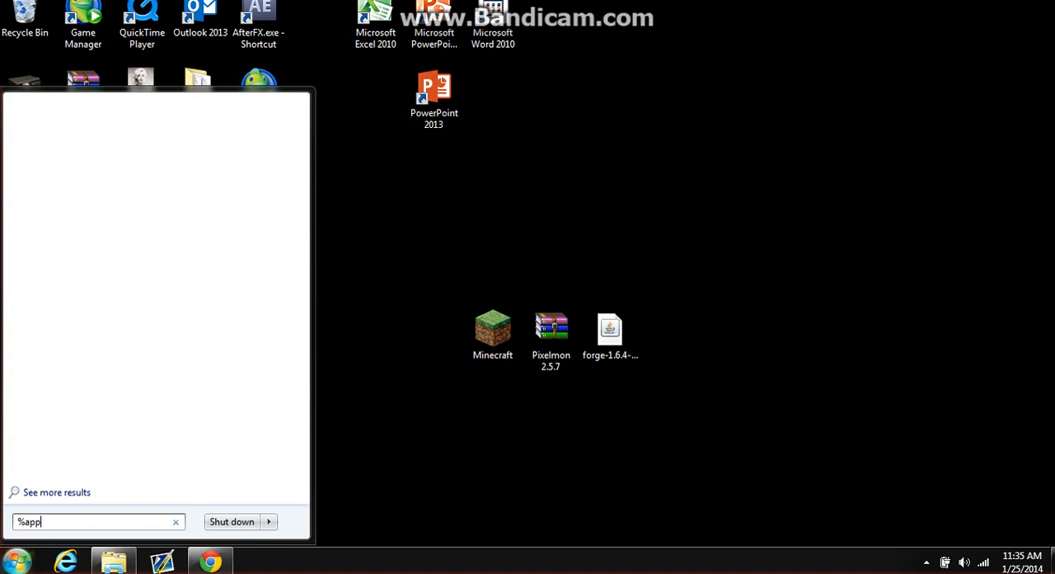
text(data%)
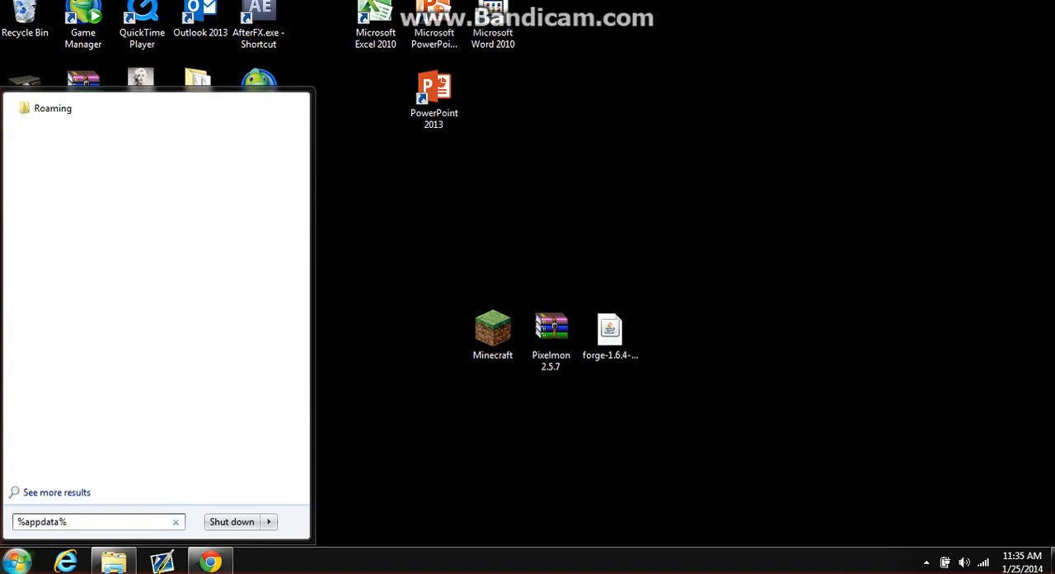
click(53, 108)
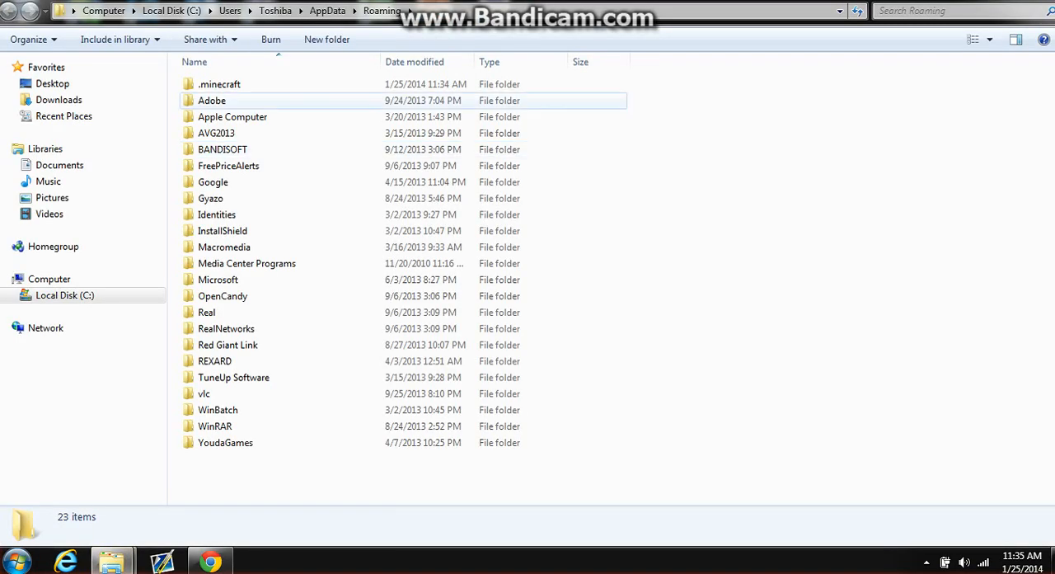
double_click(219, 84)
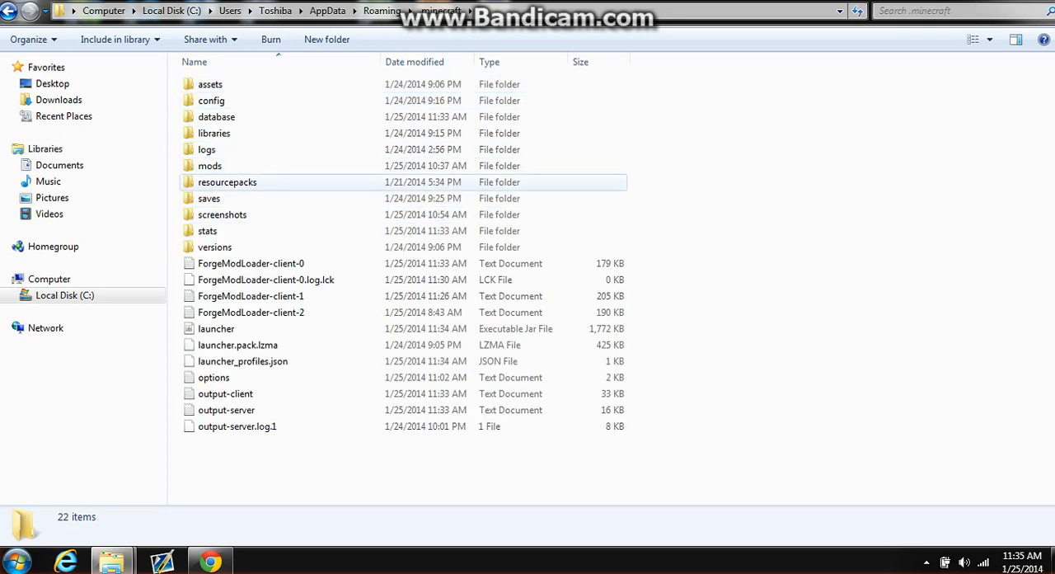
click(209, 166)
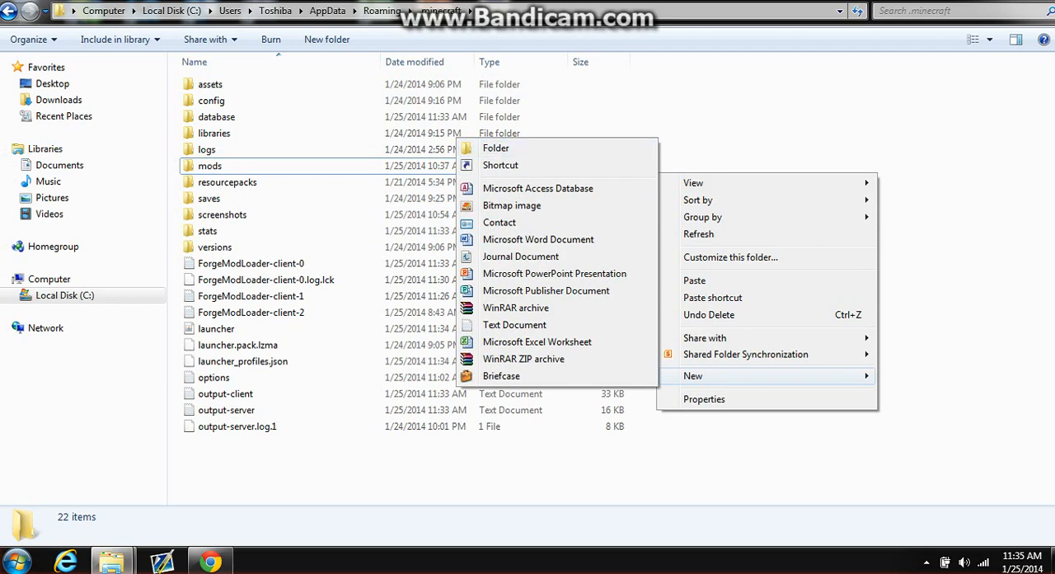
double_click(210, 166)
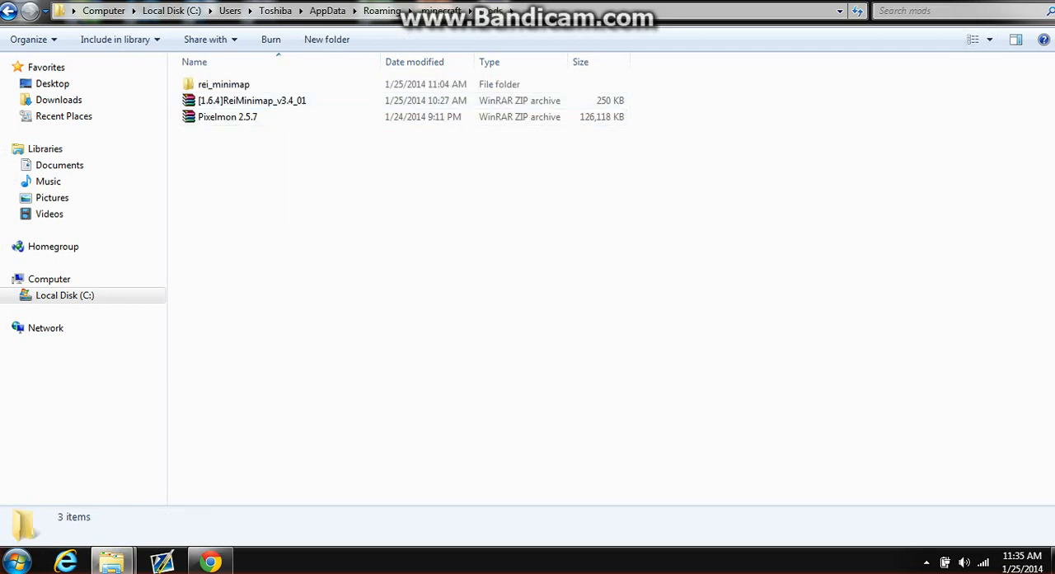
click(209, 562)
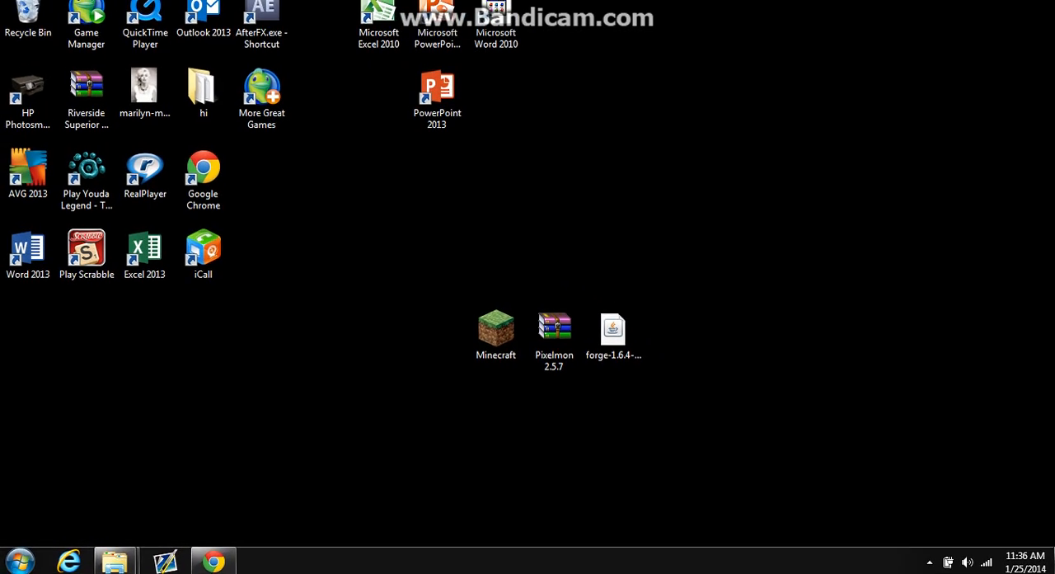
View the Forge 1.6.4 installer links on files.minecraftforge.net in Chrome
click(554, 333)
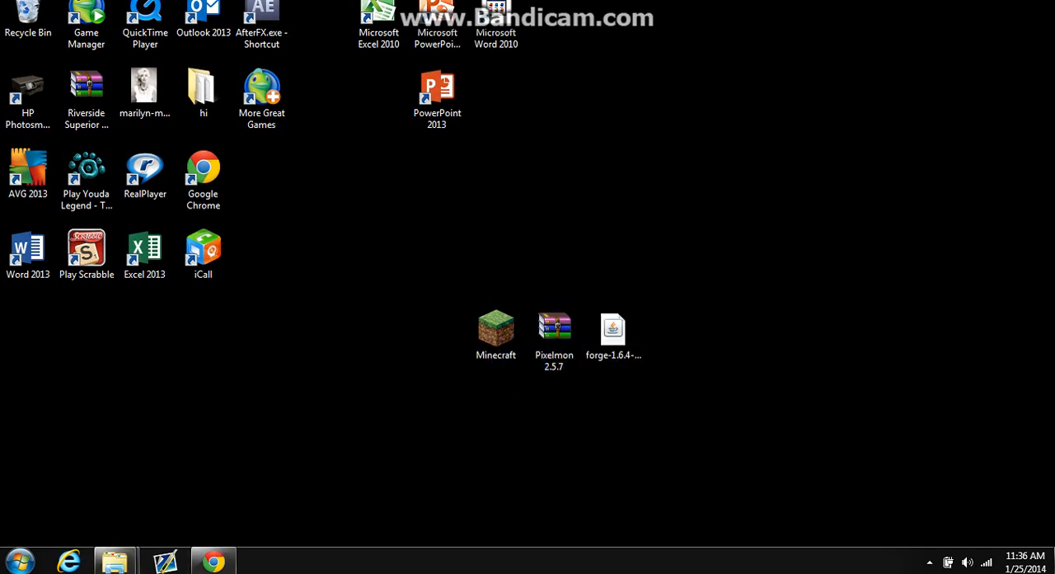
double_click(496, 328)
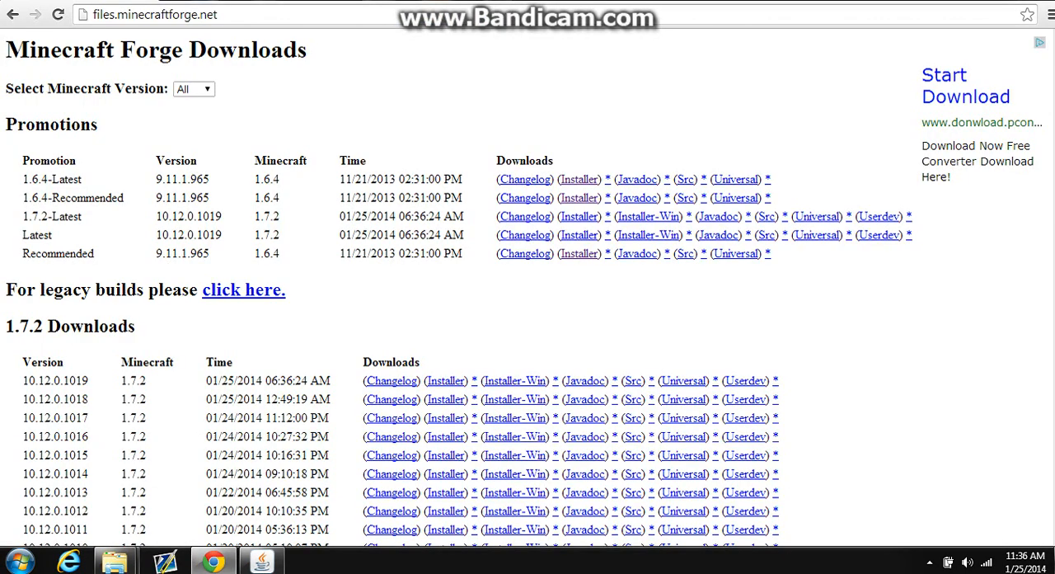
right_click(213, 560)
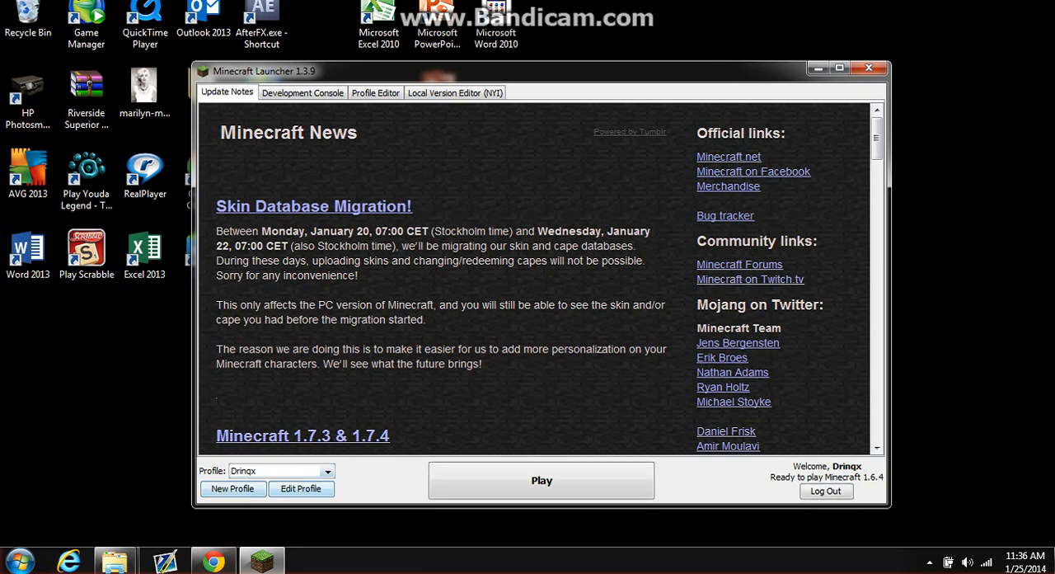
Select the new Forge profile from the launcher's profile list
click(328, 470)
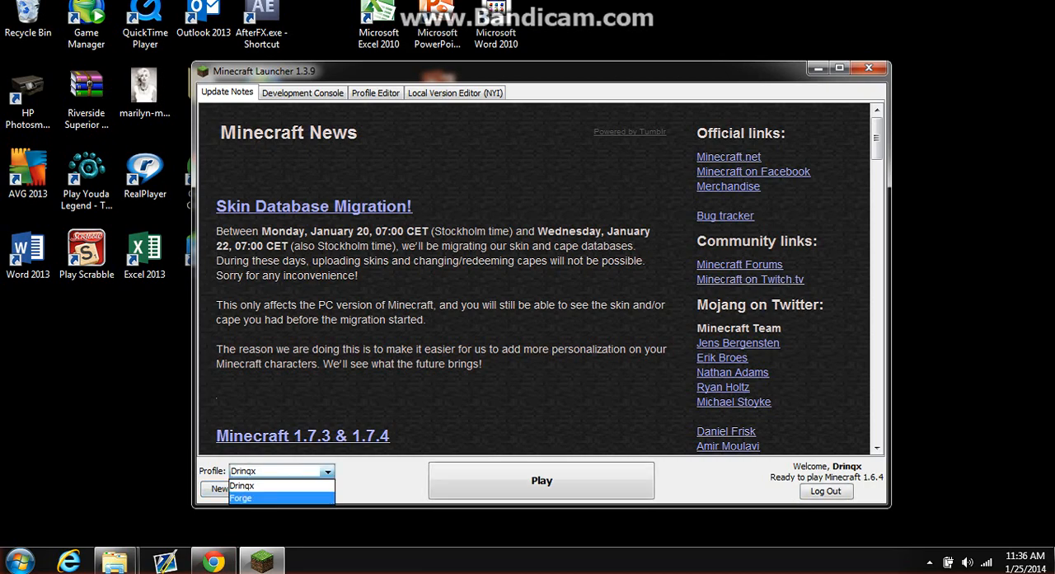
click(242, 497)
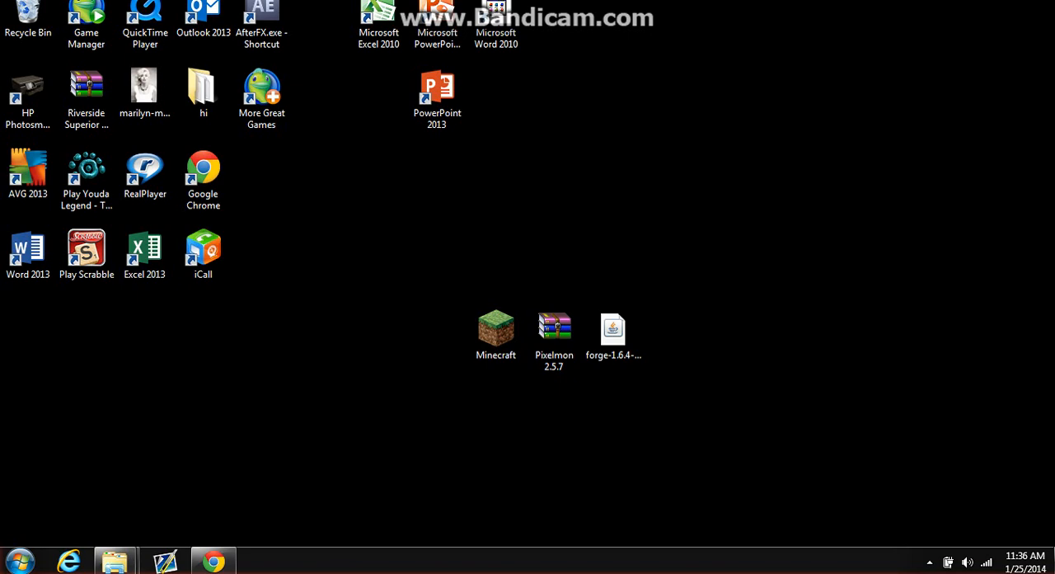
Start Minecraft 1.6.4 with Forge 9.11.1.965, reaching the title menu with five mods
double_click(496, 329)
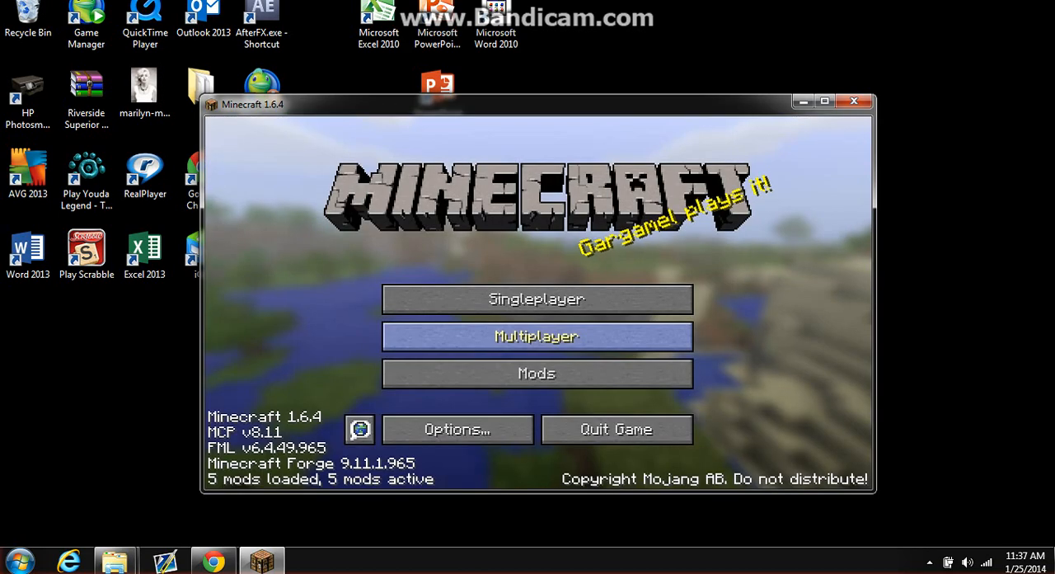
mouse_move(536, 298)
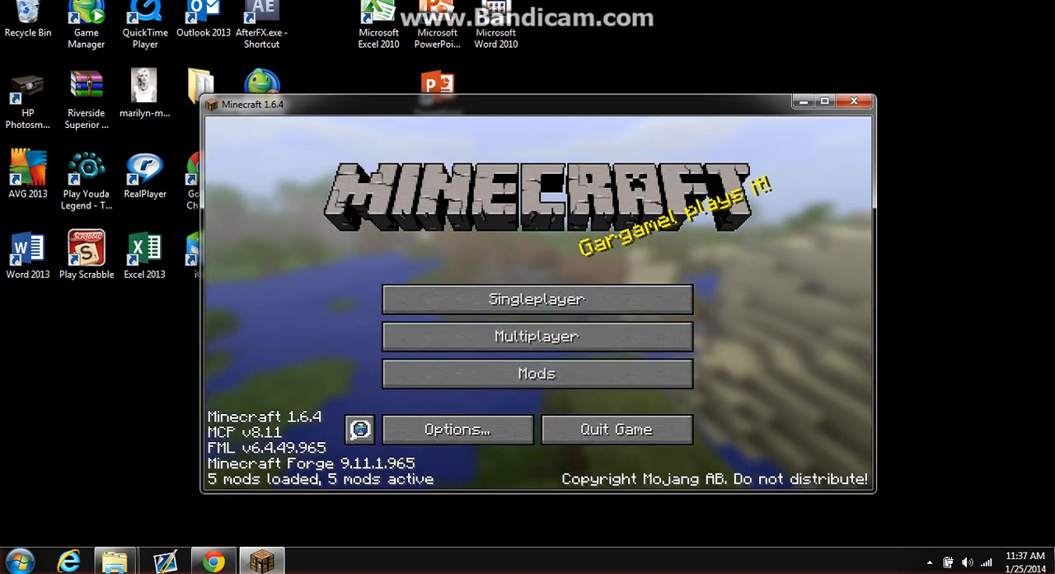
View Pixelmon 2.5.7's details in the Mods list, then close the list
click(537, 373)
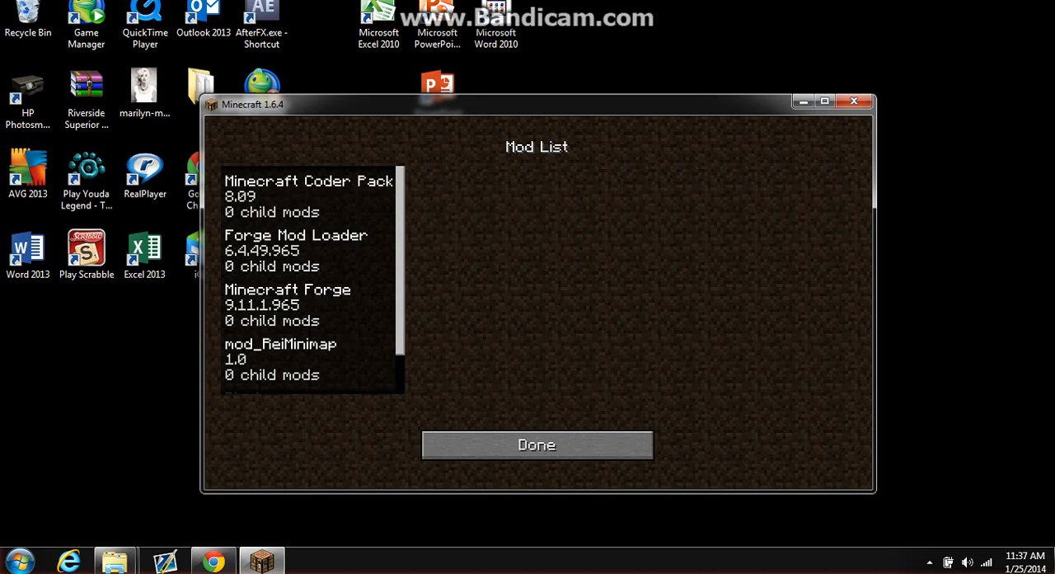
click(306, 363)
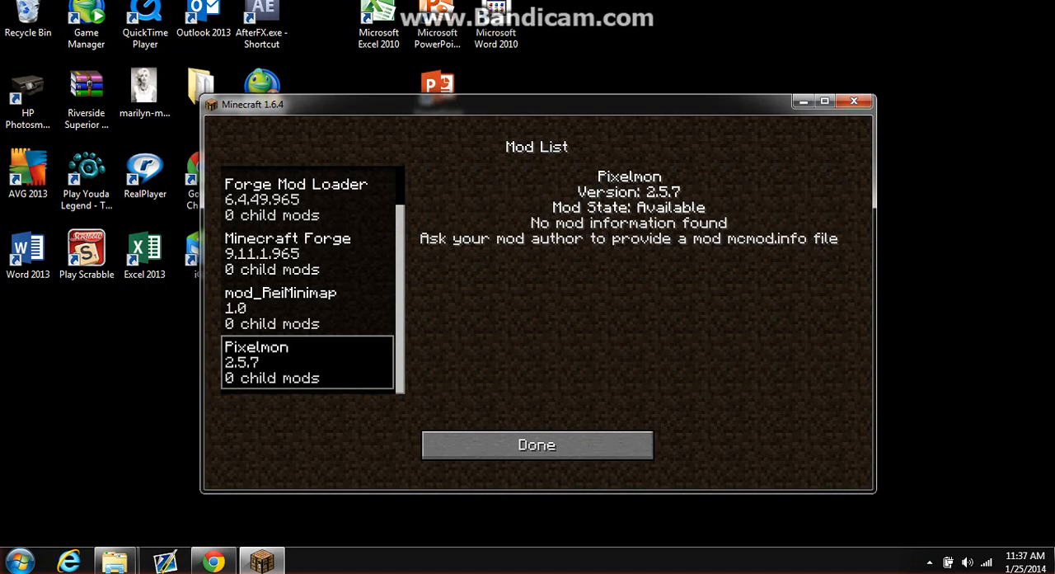
click(535, 444)
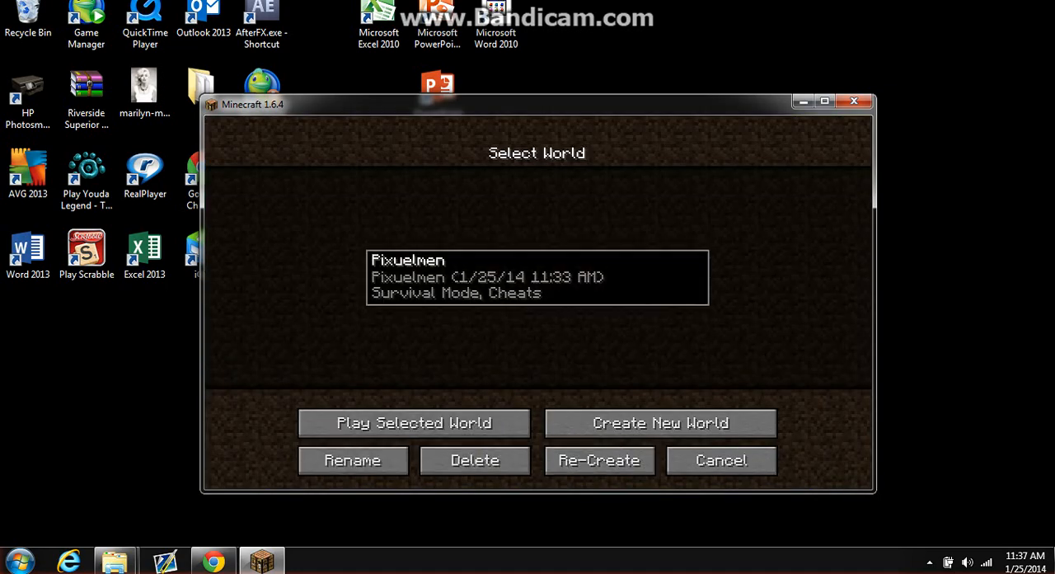
mouse_move(659, 423)
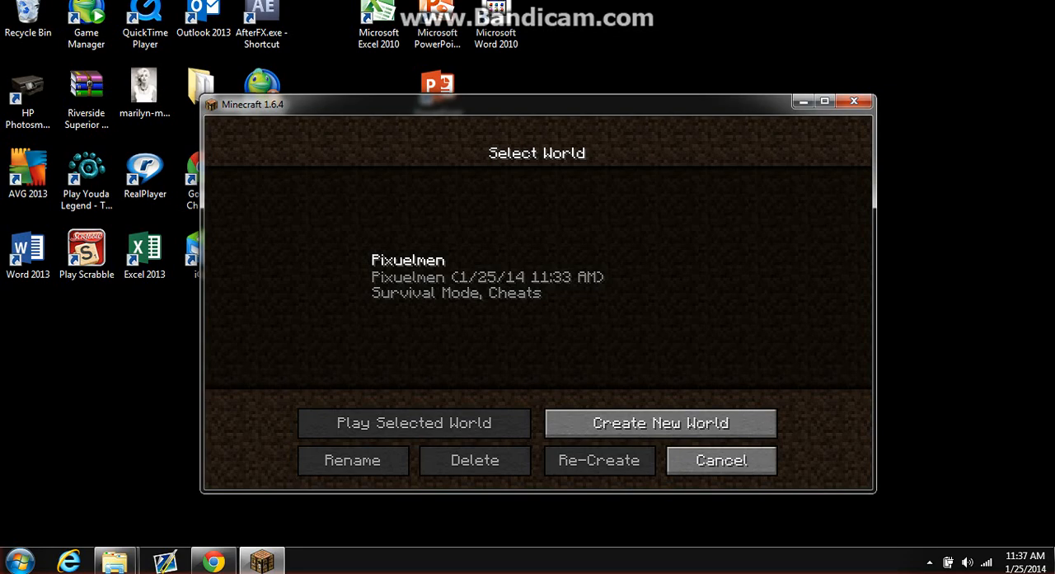
Play the Pixuelmen world with its level 21–22 Pixelmon party, then pause with Esc
click(412, 423)
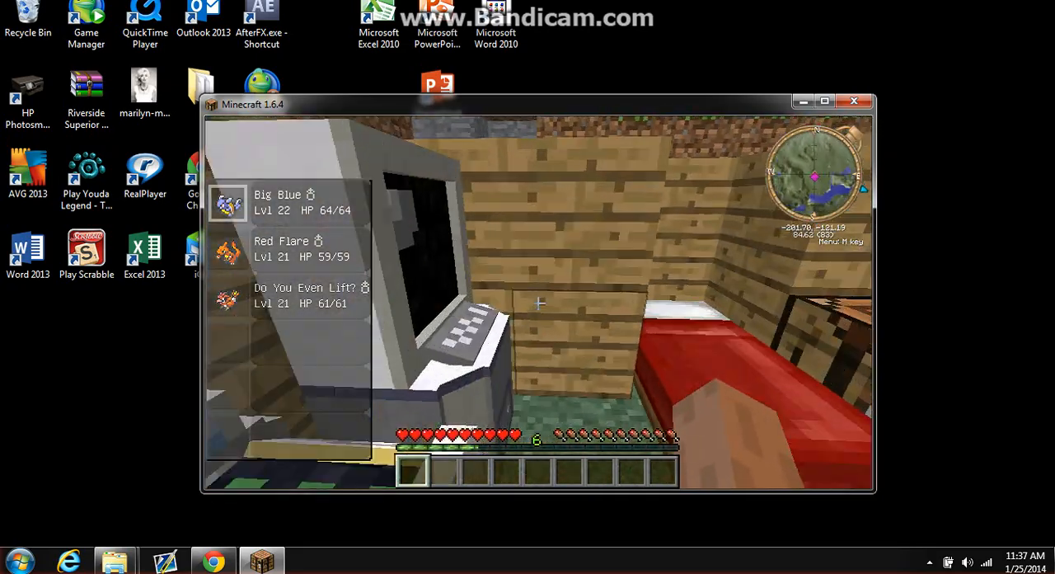
key(Escape)
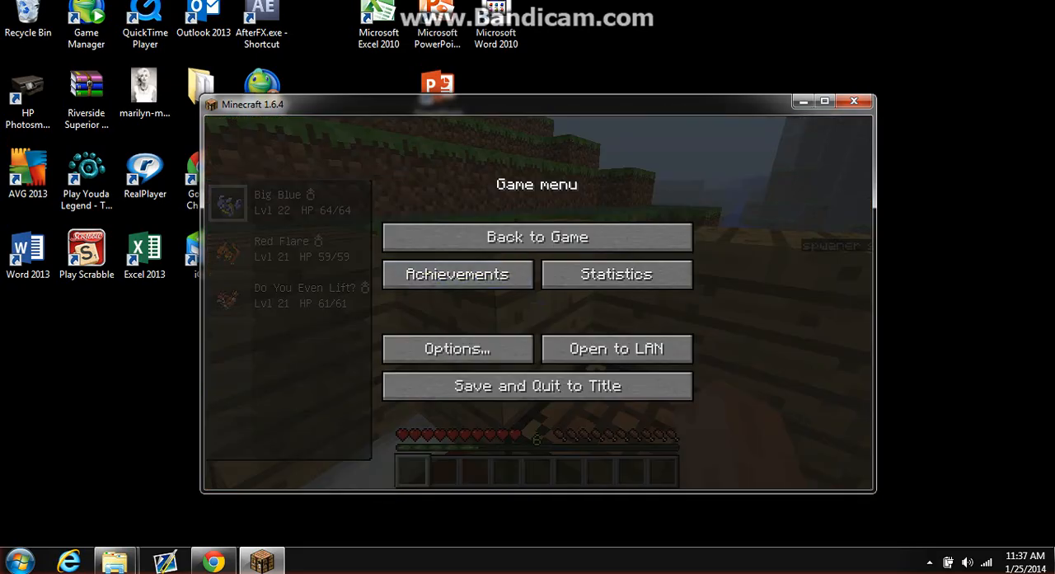